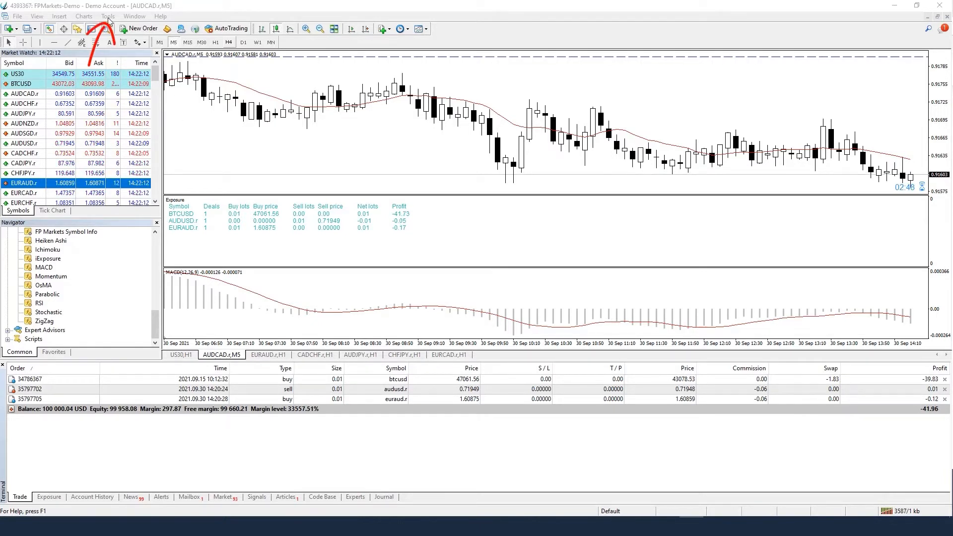
Set Max bars in history and Max bars in chart to 1000 in chart options
left_click(107, 15)
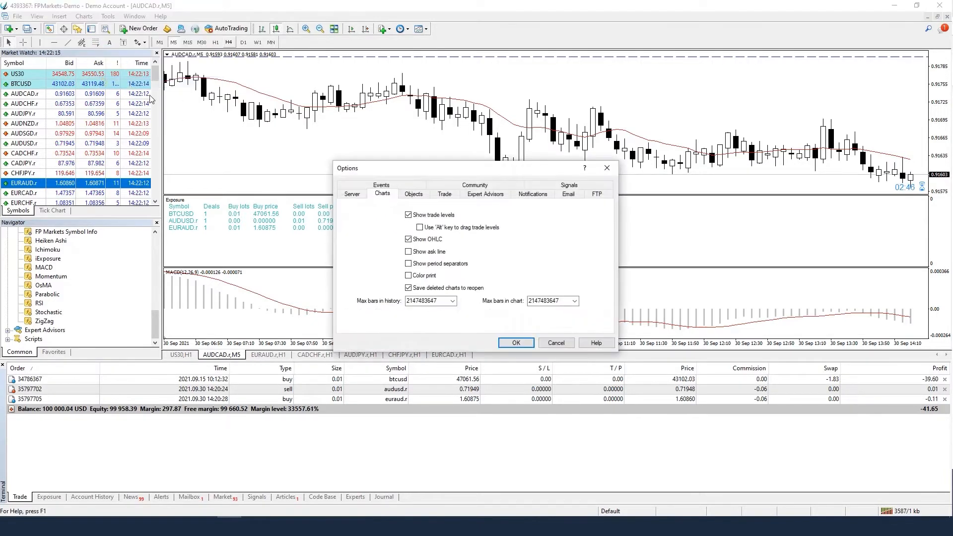
left_click(382, 193)
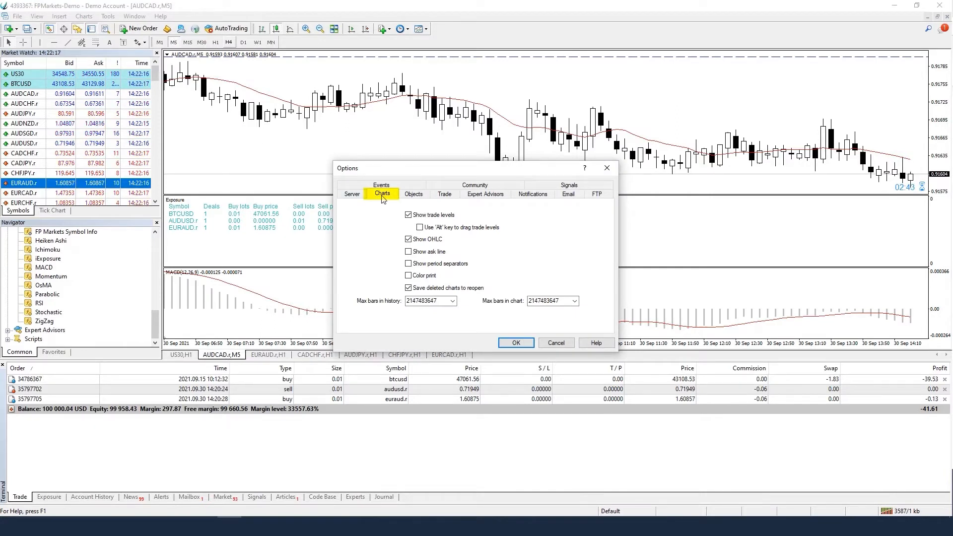
left_click(550, 300)
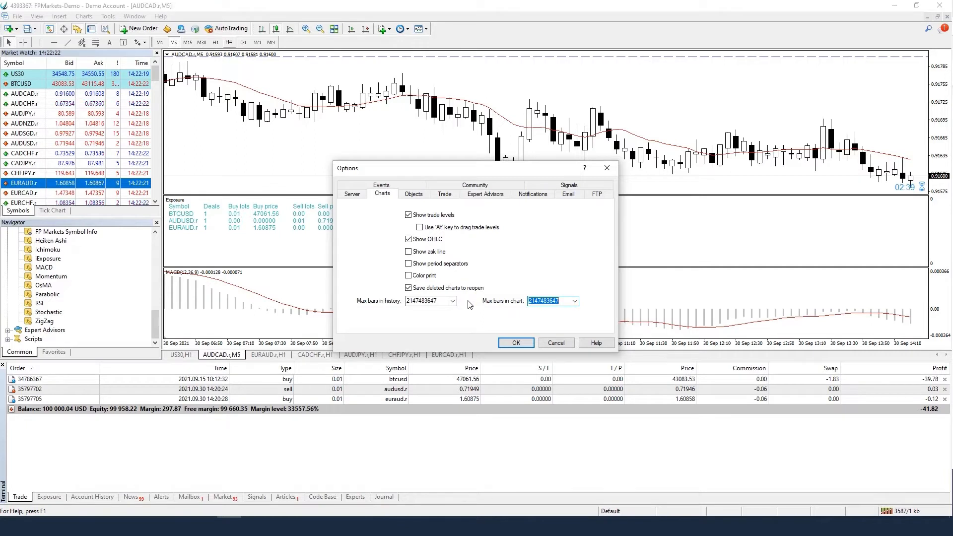
type("100")
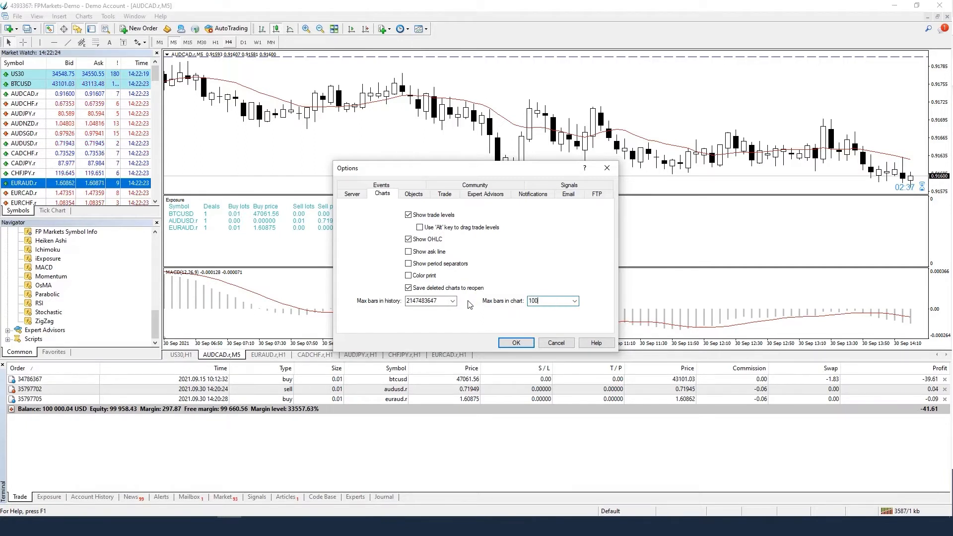
type("1000")
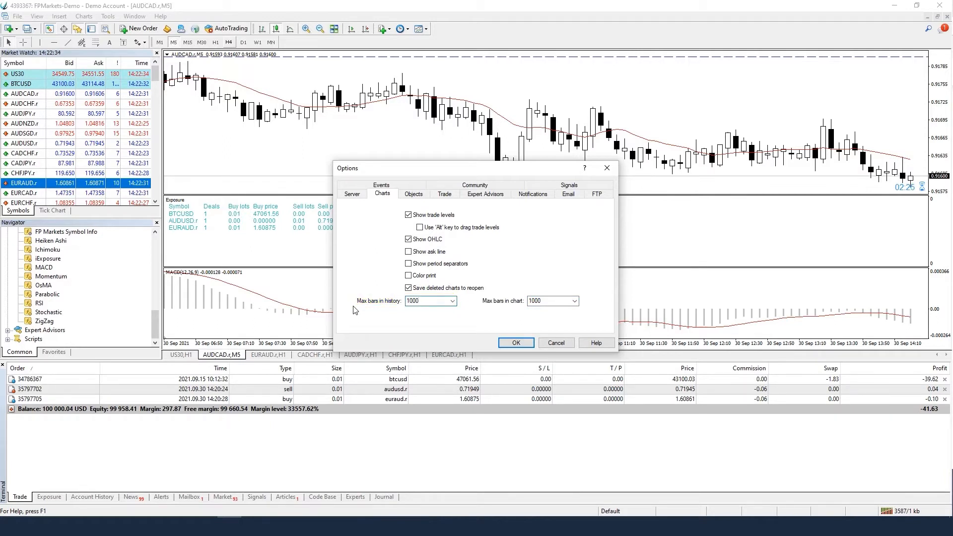
left_click(427, 300)
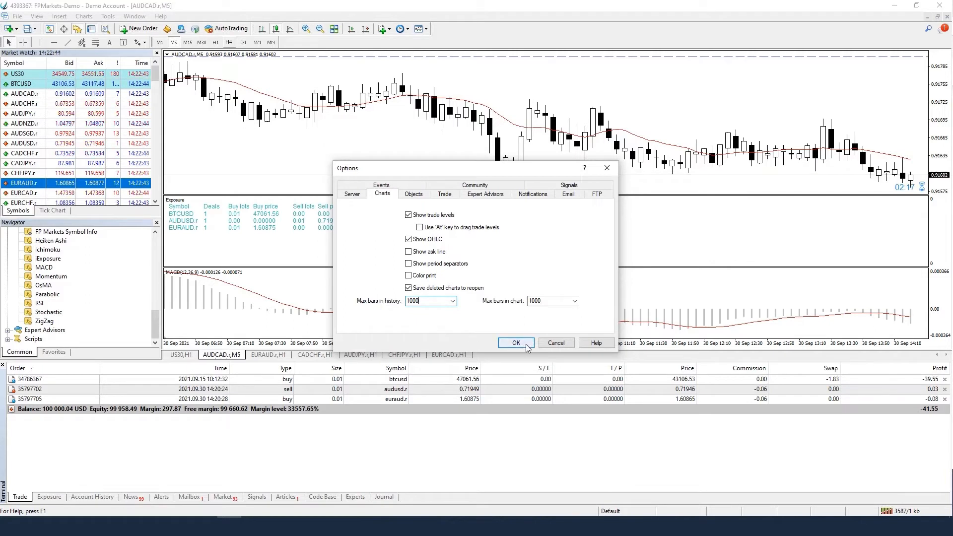
Confirm the Options dialog to apply the 1000-bar limits
left_click(516, 343)
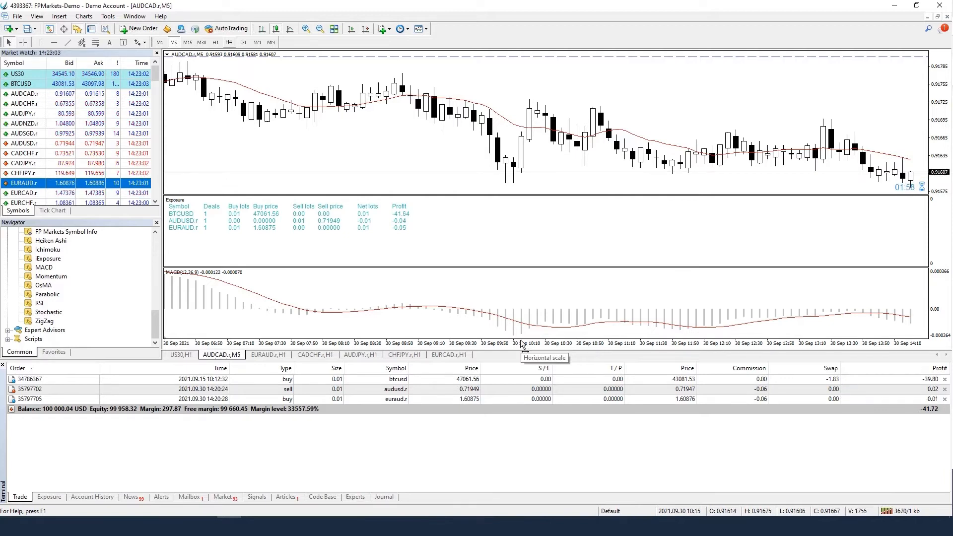
Disable email notifications, check that news is off on the Server tab, and save the options
left_click(108, 16)
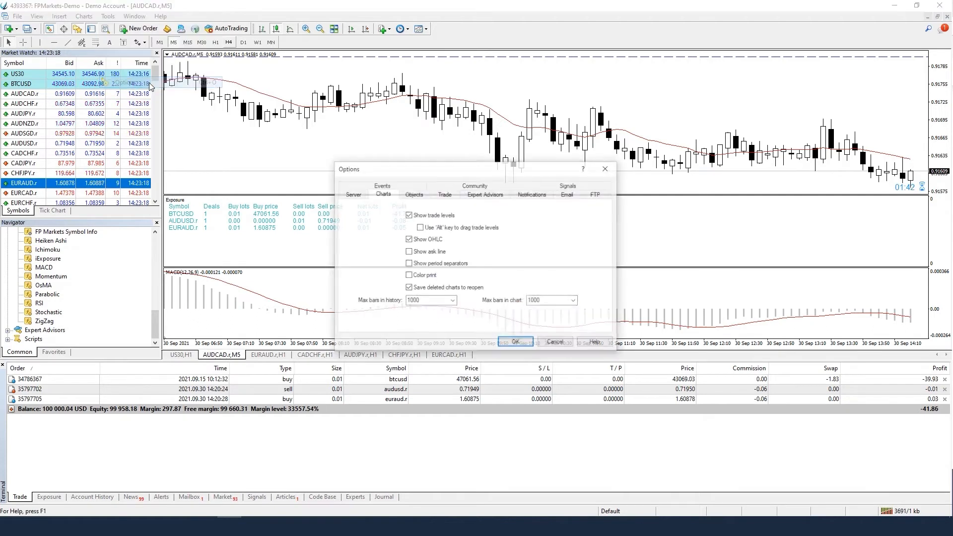
left_click(566, 193)
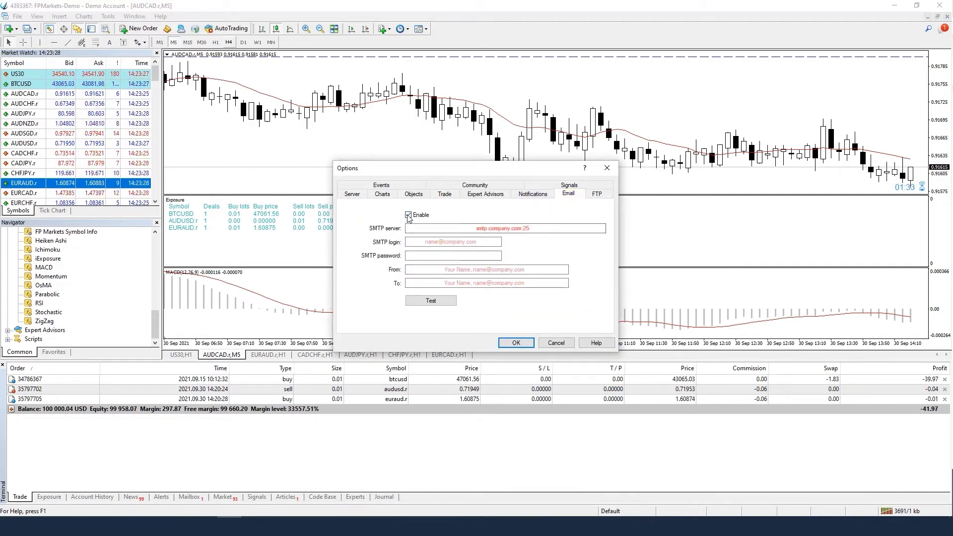
left_click(381, 185)
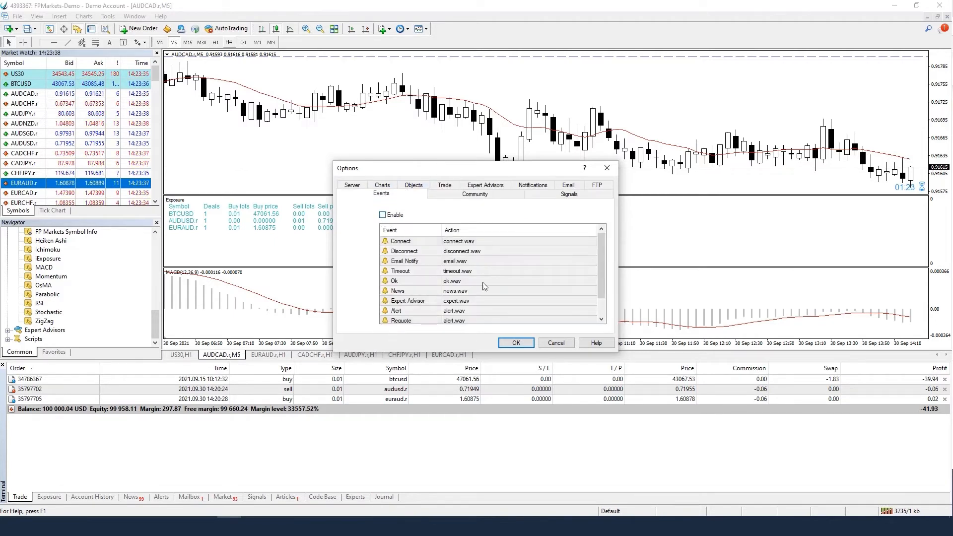
left_click(351, 185)
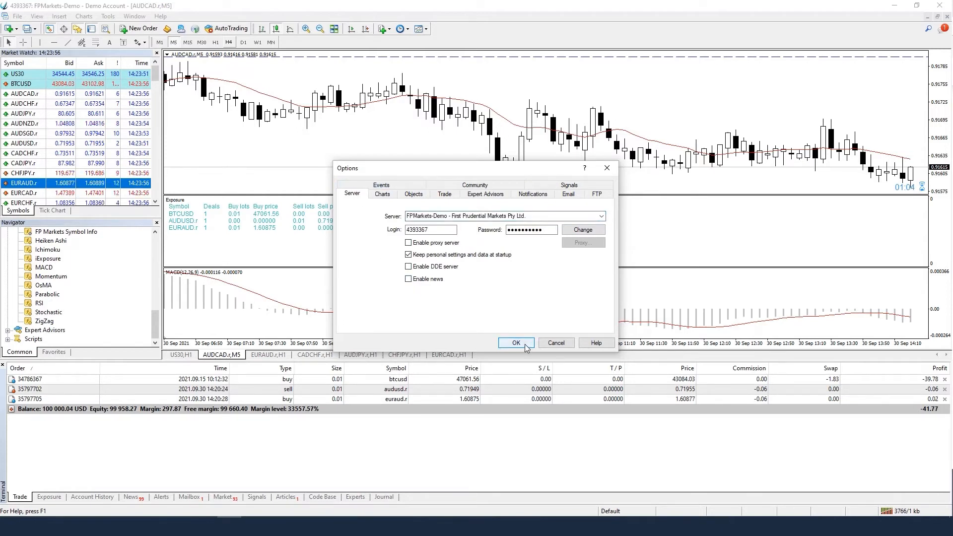
left_click(516, 343)
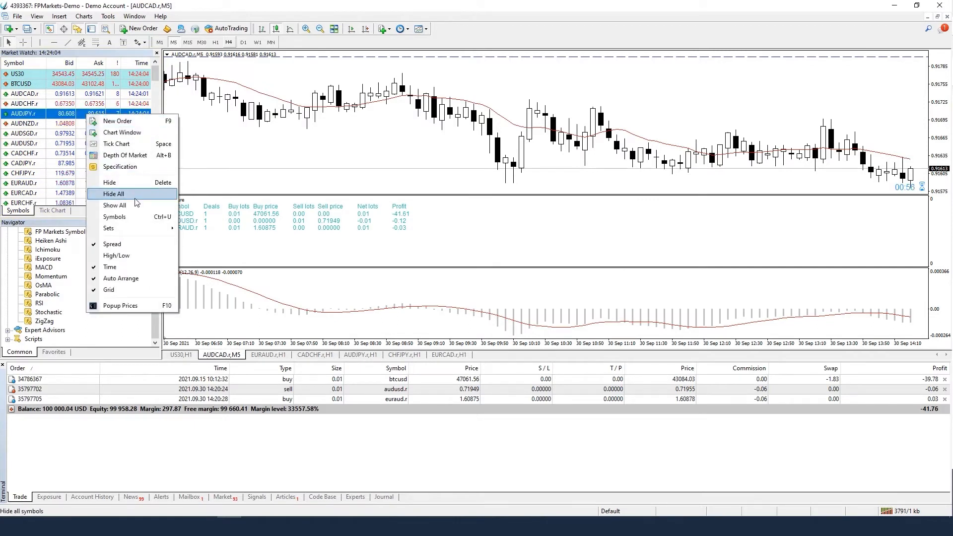
Hide unused Market Watch symbols, keeping only the US30, AUDCAD and EURAUD charts
left_click(114, 193)
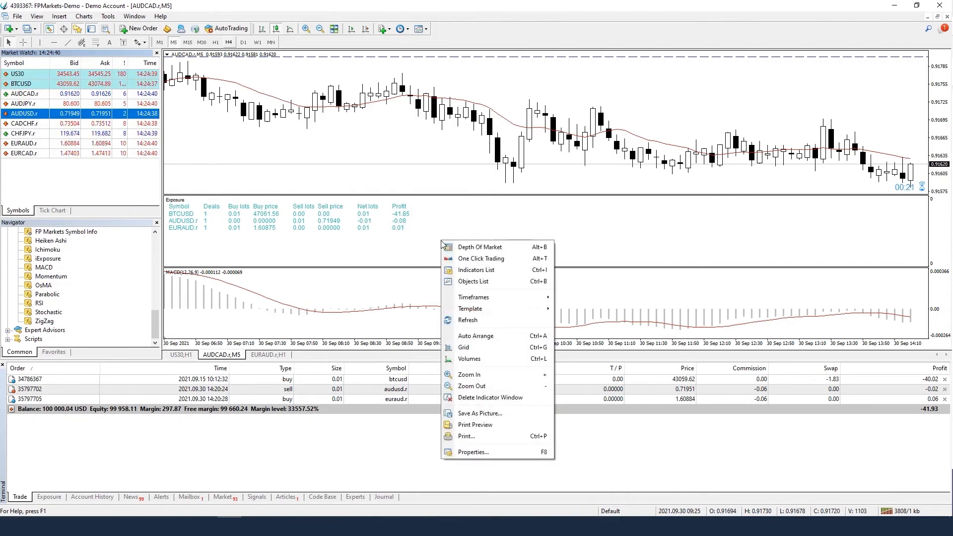
mouse_move(476, 269)
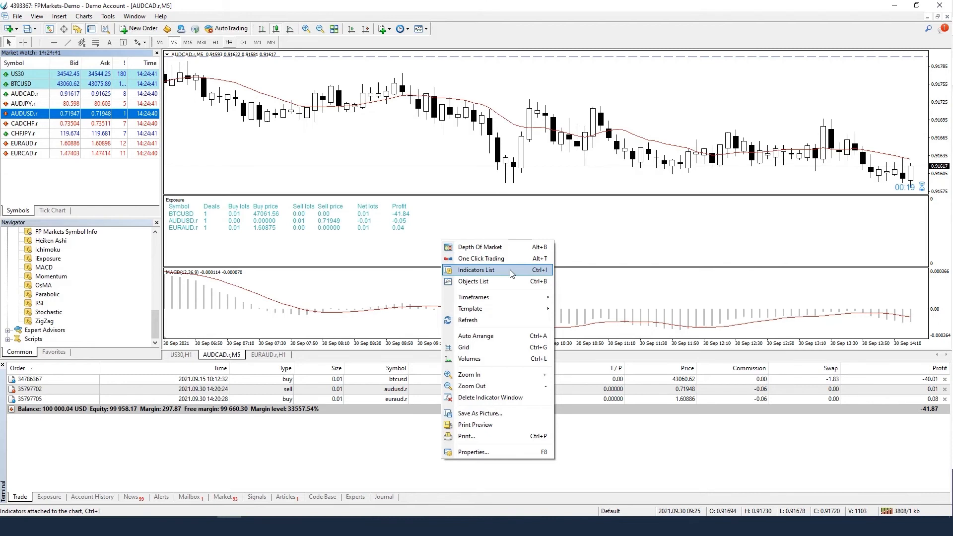
Delete Custom Moving Averages from the AUDCAD chart's indicators list and close it
left_click(476, 269)
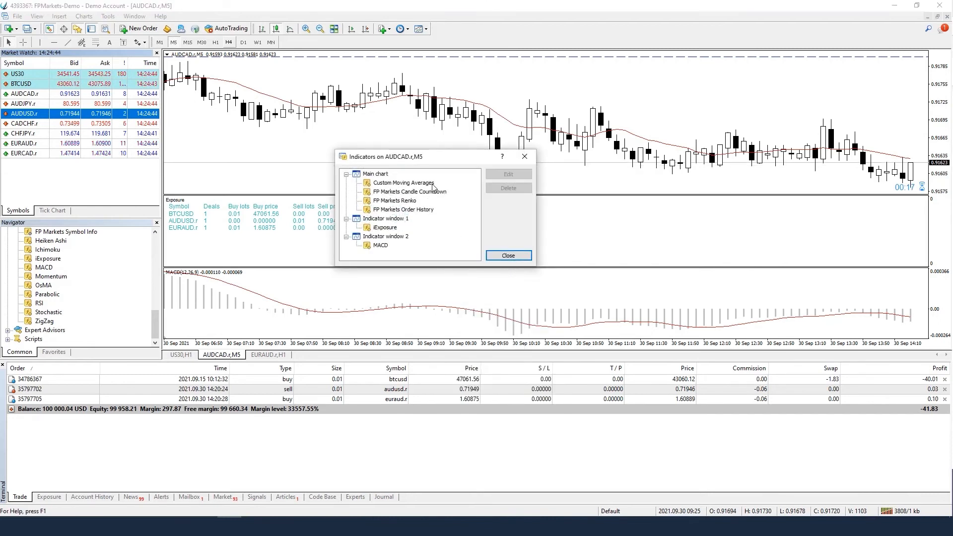
left_click(508, 187)
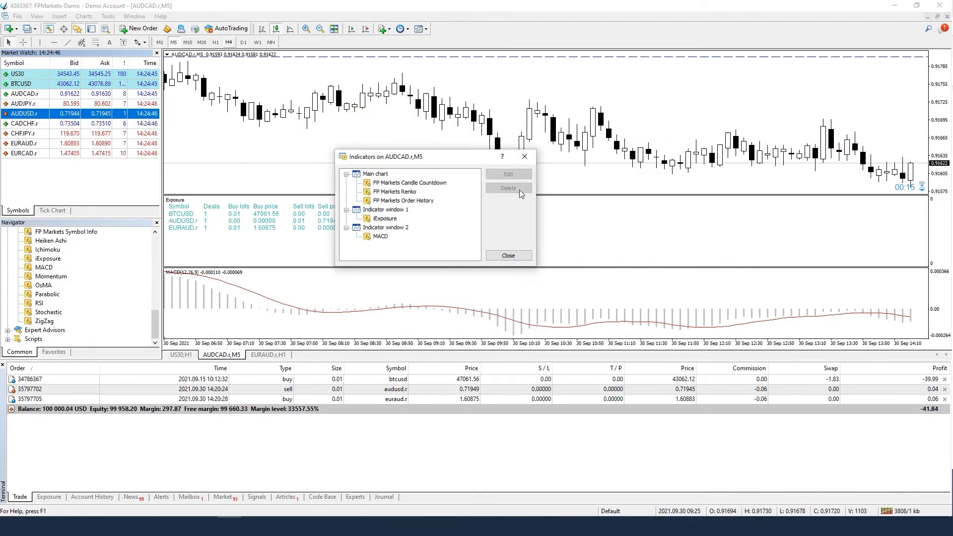
left_click(508, 255)
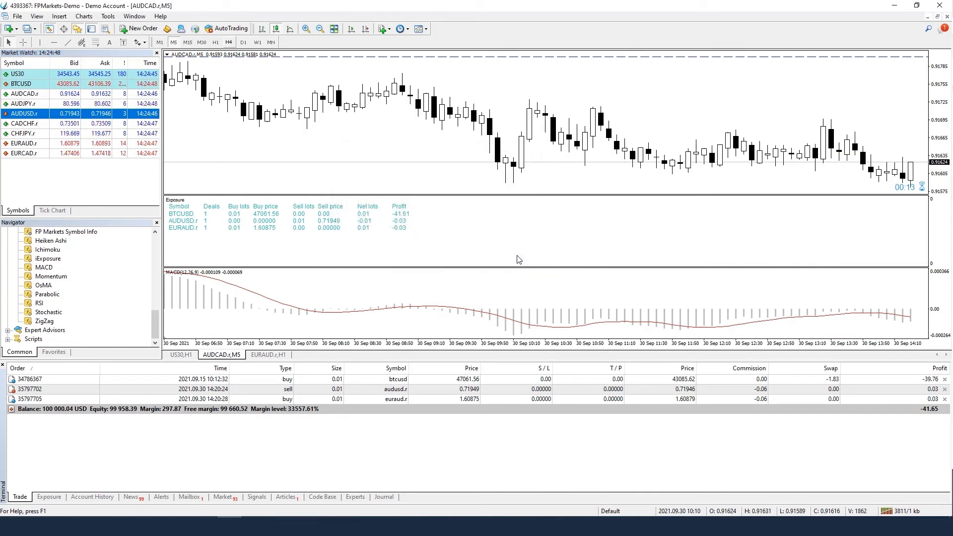